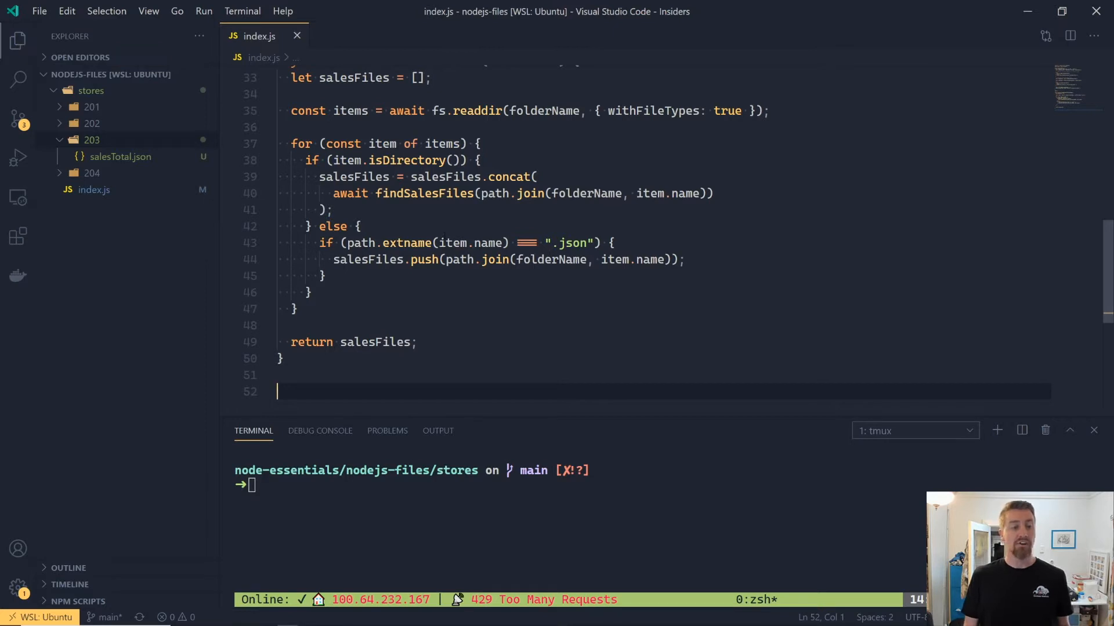
Write async calculateSalesTotal(salesFiles) summing each file's data.total and save index.js
{"action": "type", "text": "async function calculateSalesTotal(salesFiles) {"}
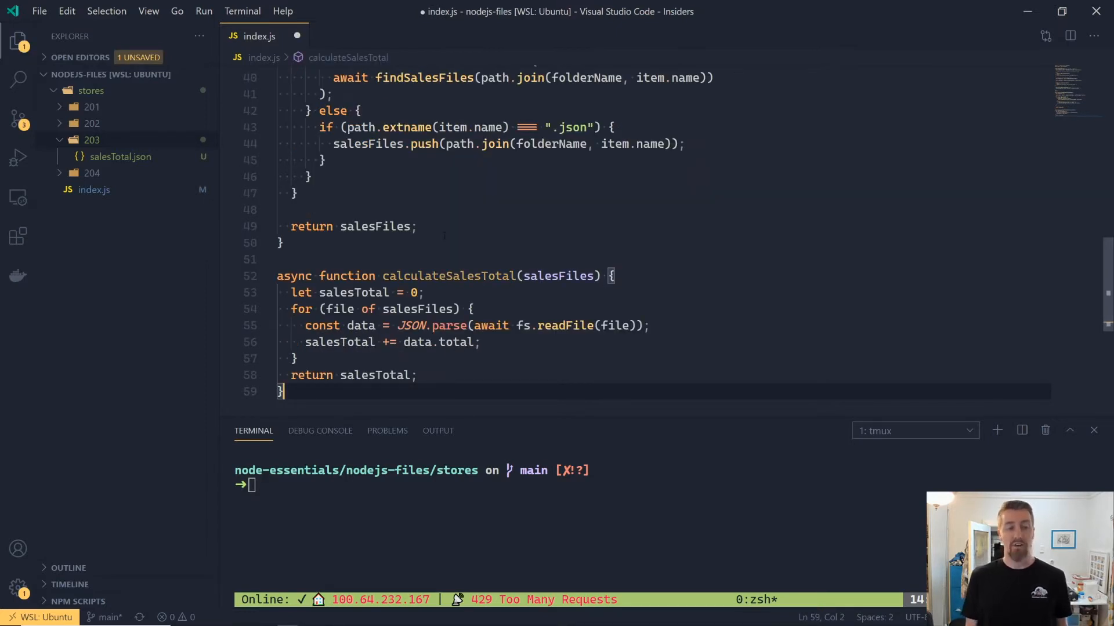
{"action": "key", "text": "ctrl+s"}
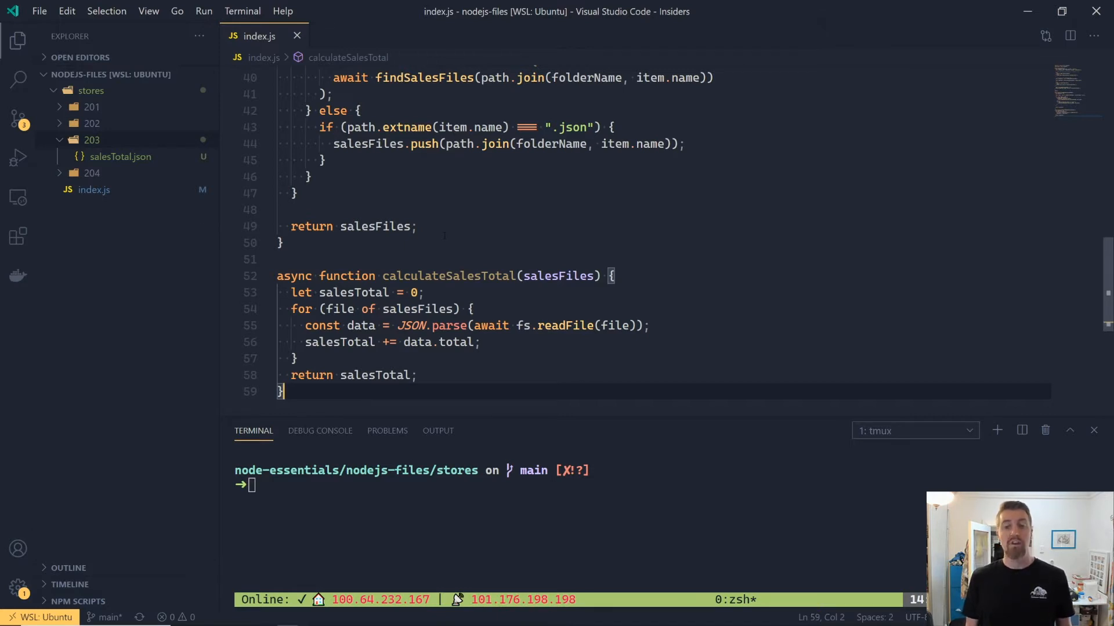
{"action": "left_click", "coordinate": [565, 324]}
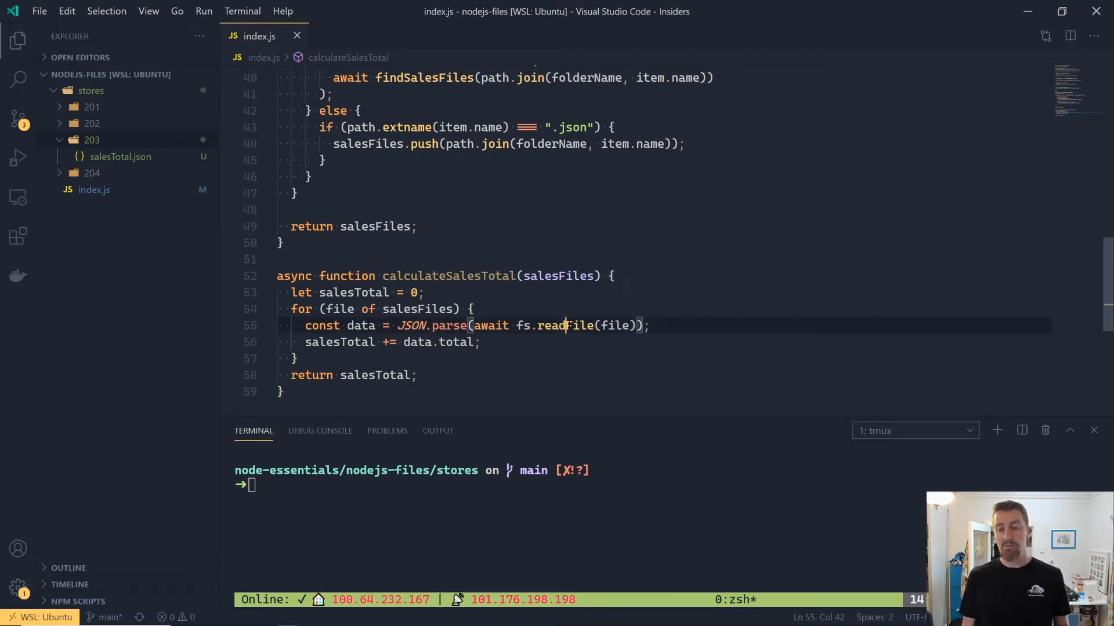
{"action": "left_click", "coordinate": [520, 325]}
{"action": "type", "text": ", \"ut"}
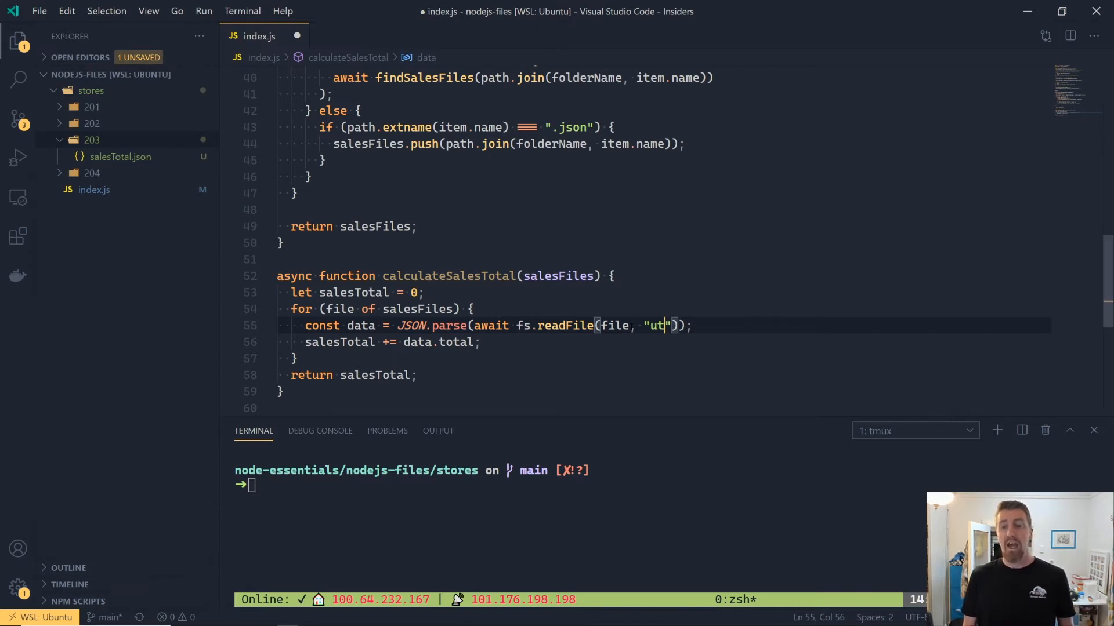
{"action": "type", "text": "f8"}
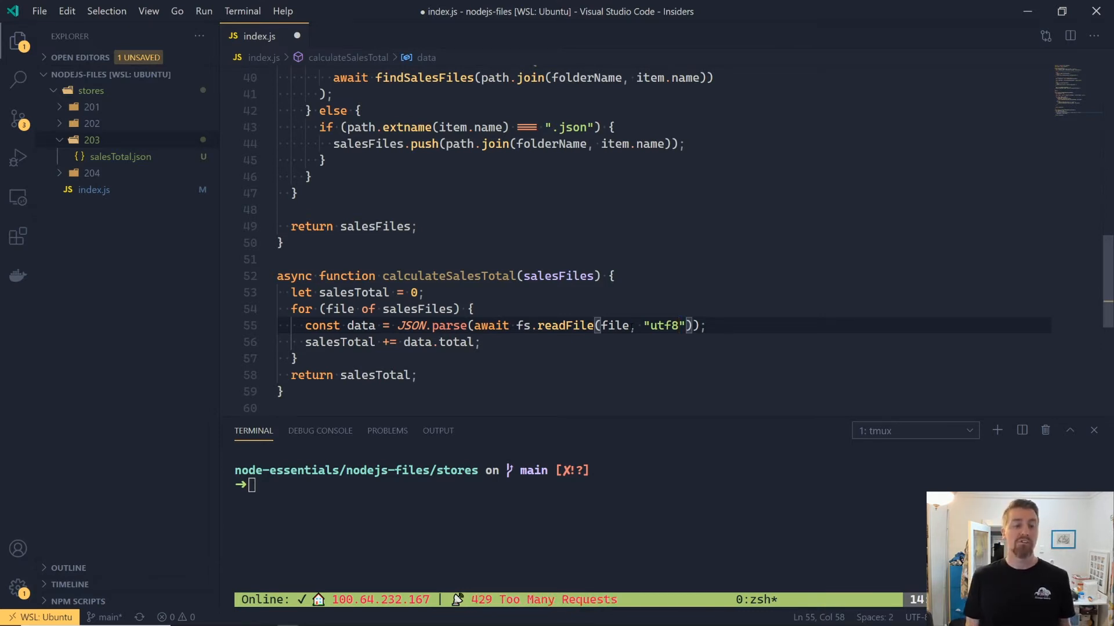
{"action": "key", "text": "ctrl+s"}
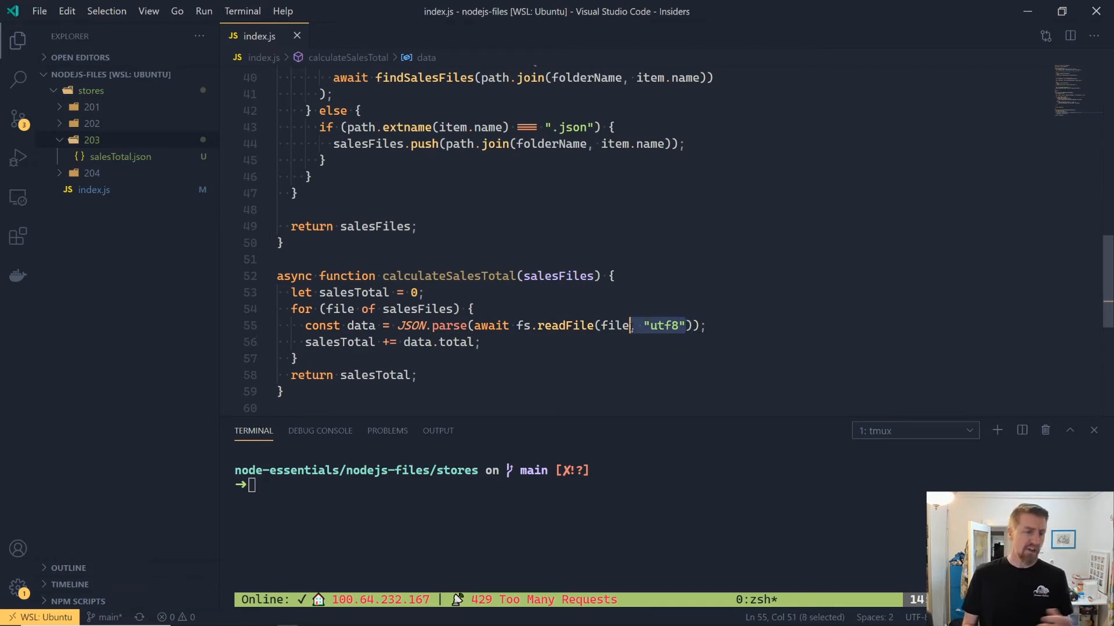
{"action": "key", "text": "Backspace"}
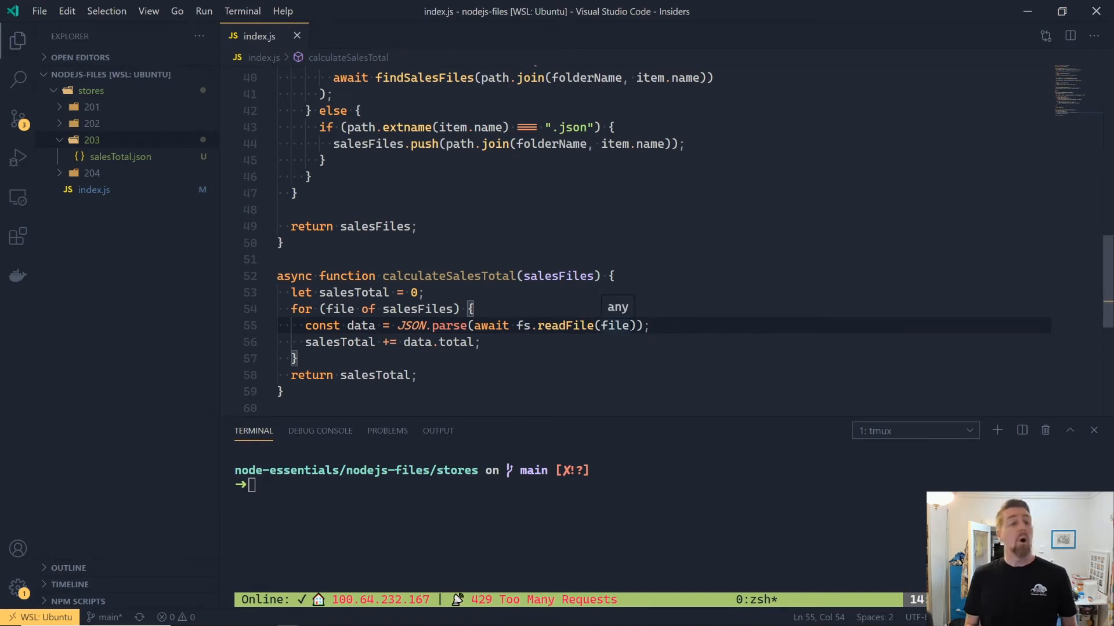
Scroll through index.js to review main's salesTotal call and report object
{"action": "scroll", "scroll_direction": "up", "scroll_amount": 3}
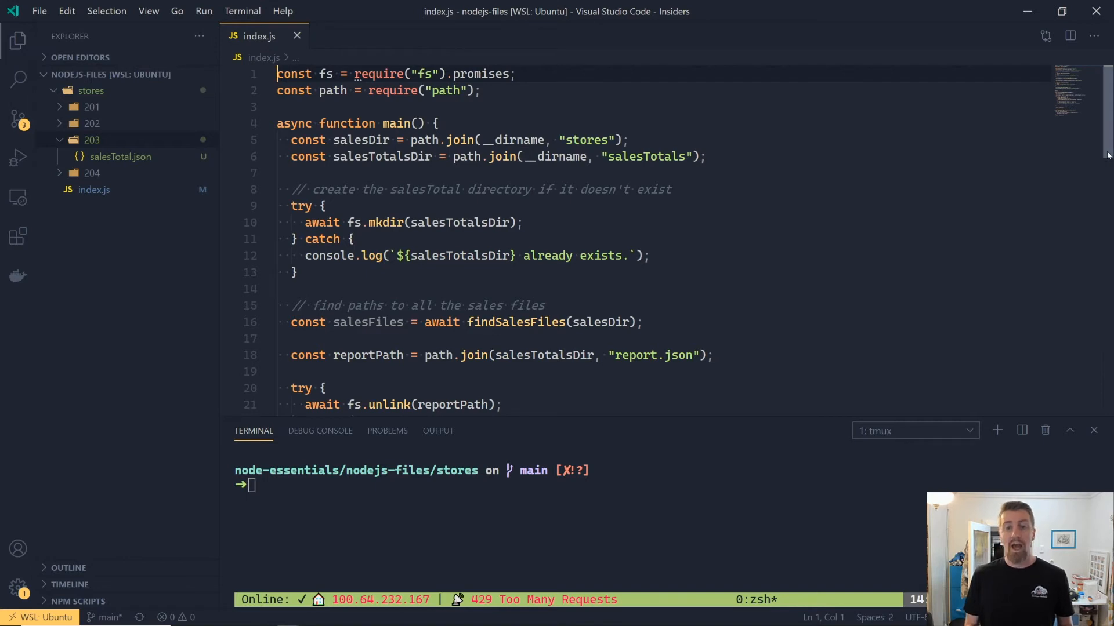
{"action": "scroll", "scroll_direction": "down", "scroll_amount": 3}
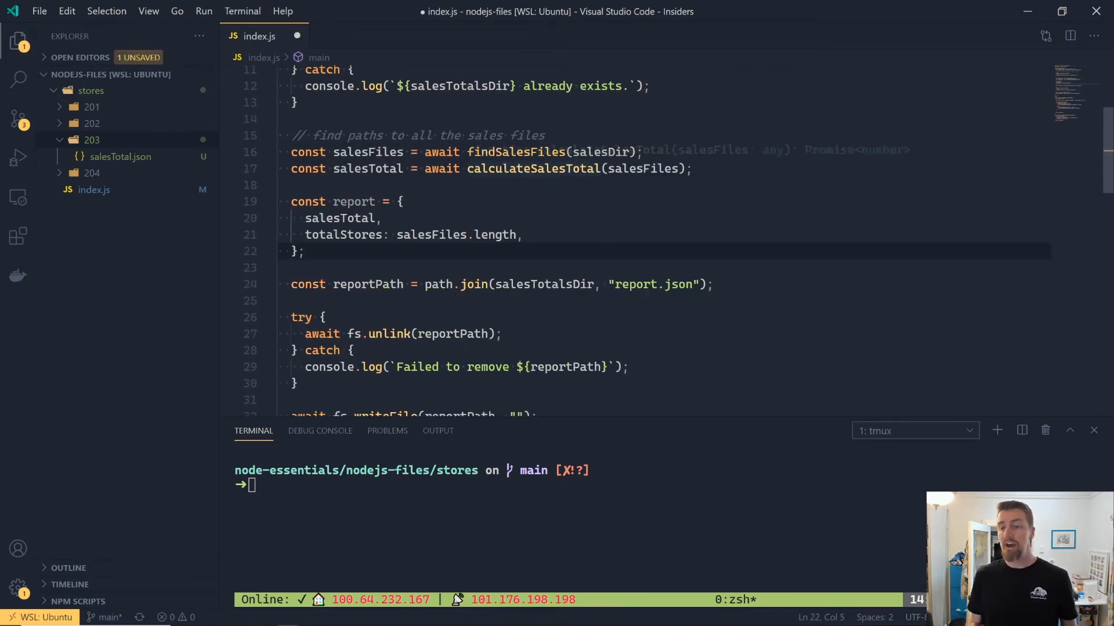
{"action": "mouse_move", "coordinate": [529, 169]}
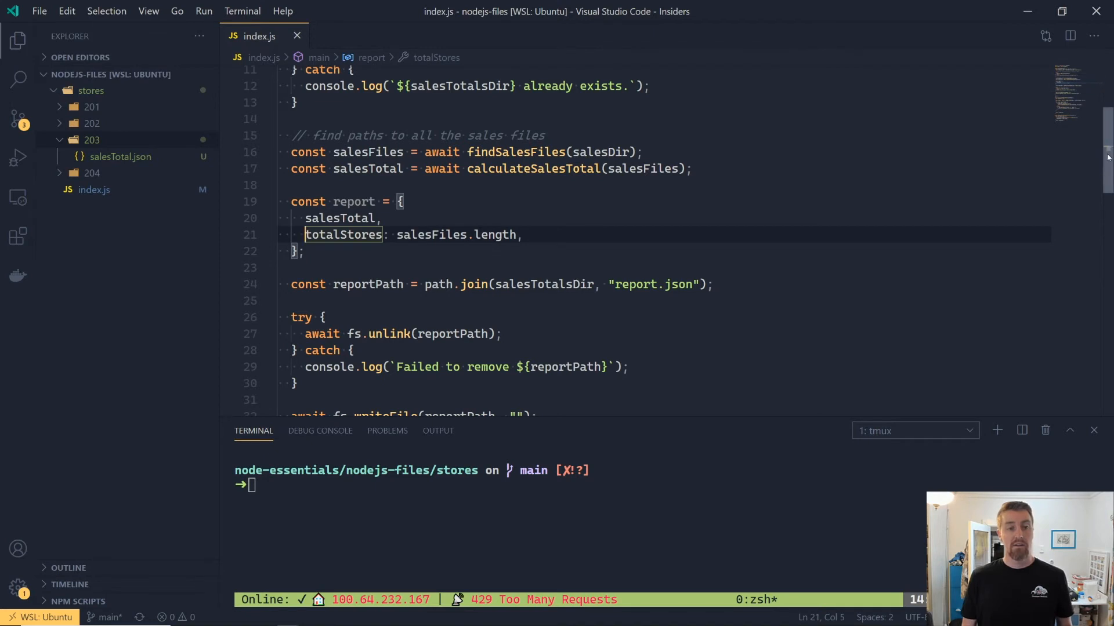
{"action": "scroll", "scroll_direction": "down", "scroll_amount": 3}
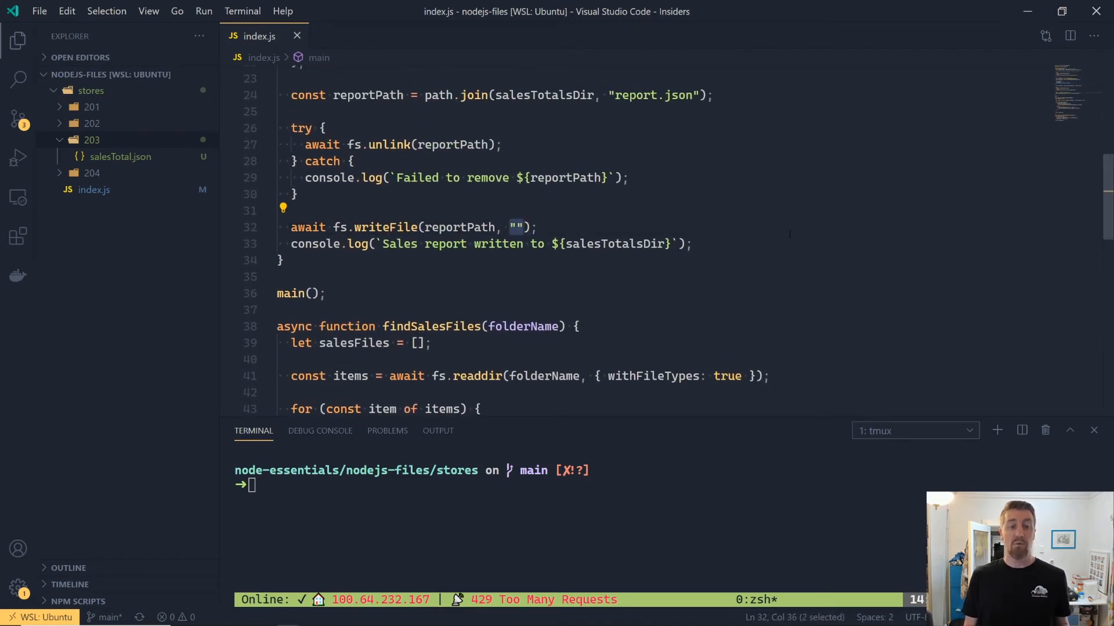
Write report.json as JSON.stringify(report, null, 2) and save index.js
{"action": "type", "text": "J"}
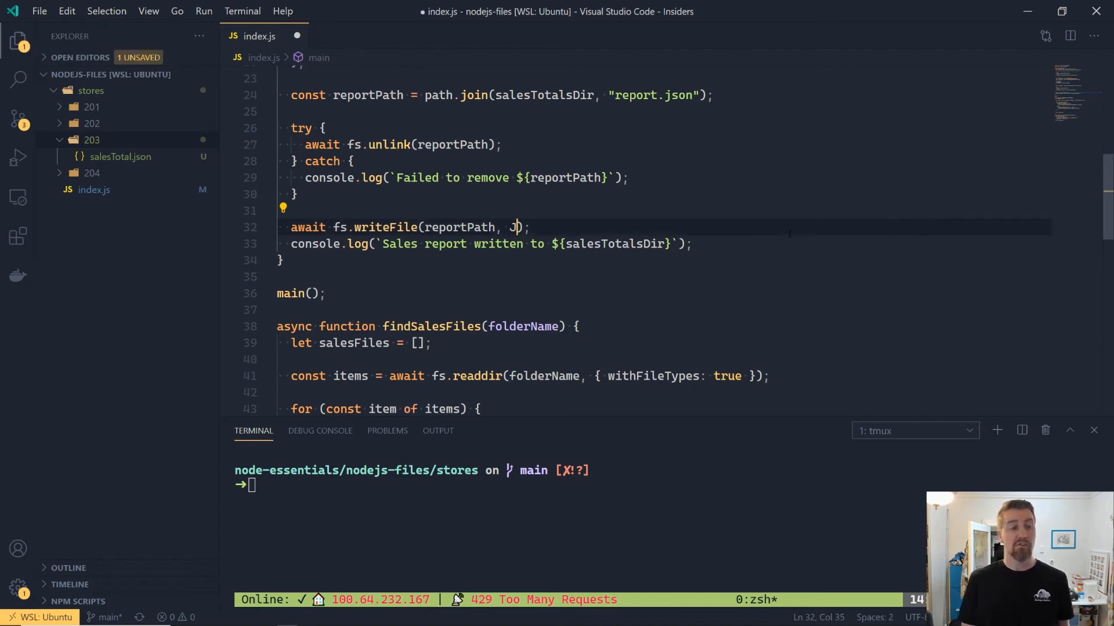
{"action": "type", "text": "SON.stringify("}
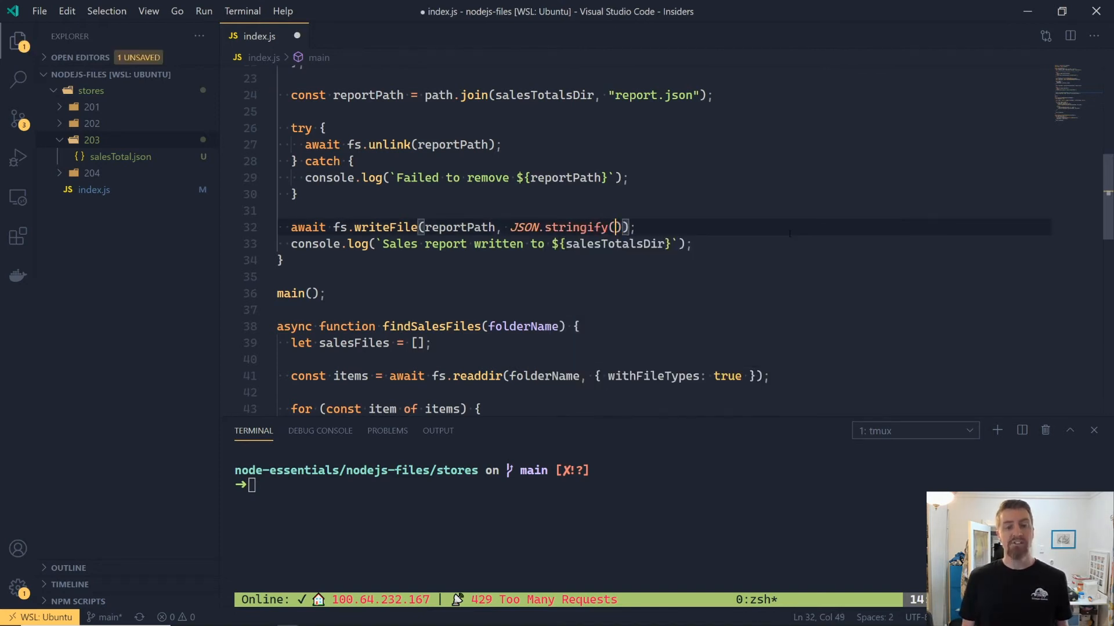
{"action": "type", "text": "r"}
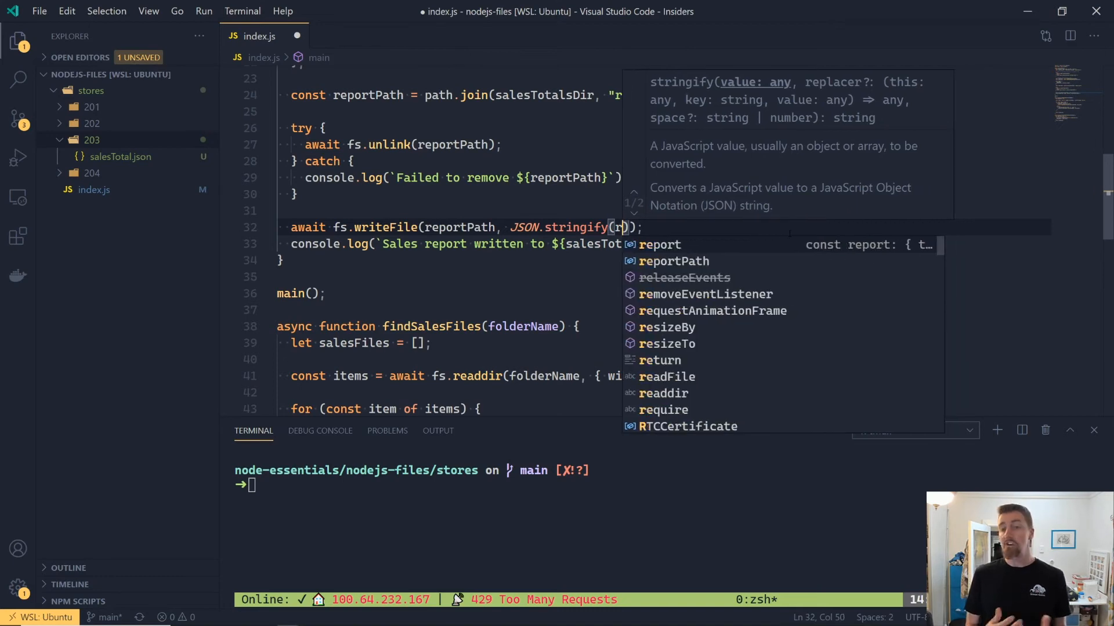
{"action": "type", "text": "eport,"}
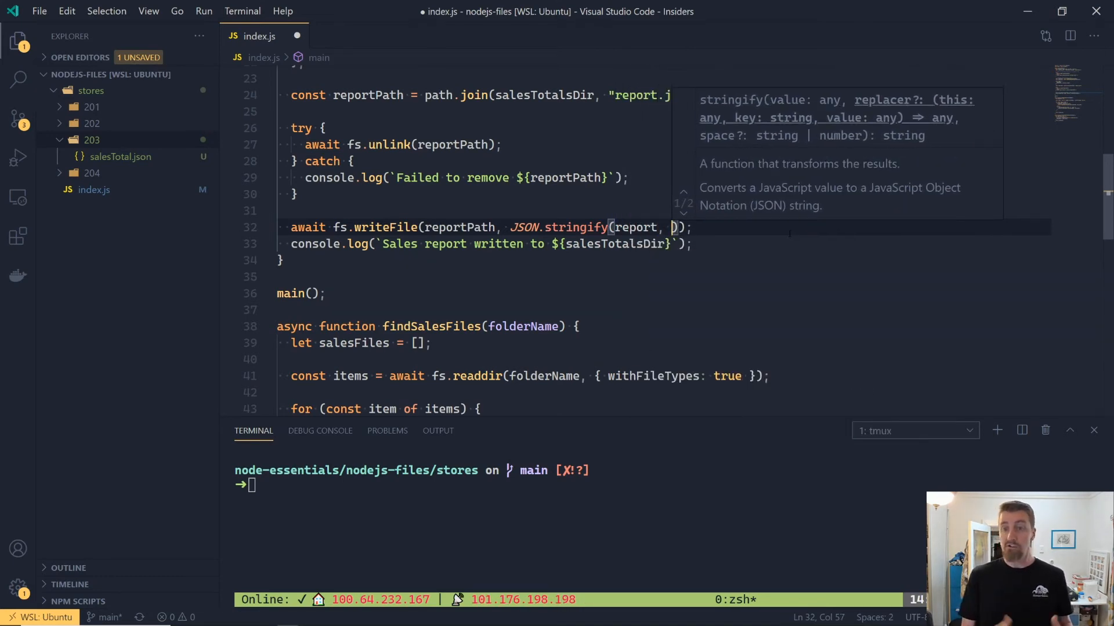
{"action": "type", "text": "null, 2"}
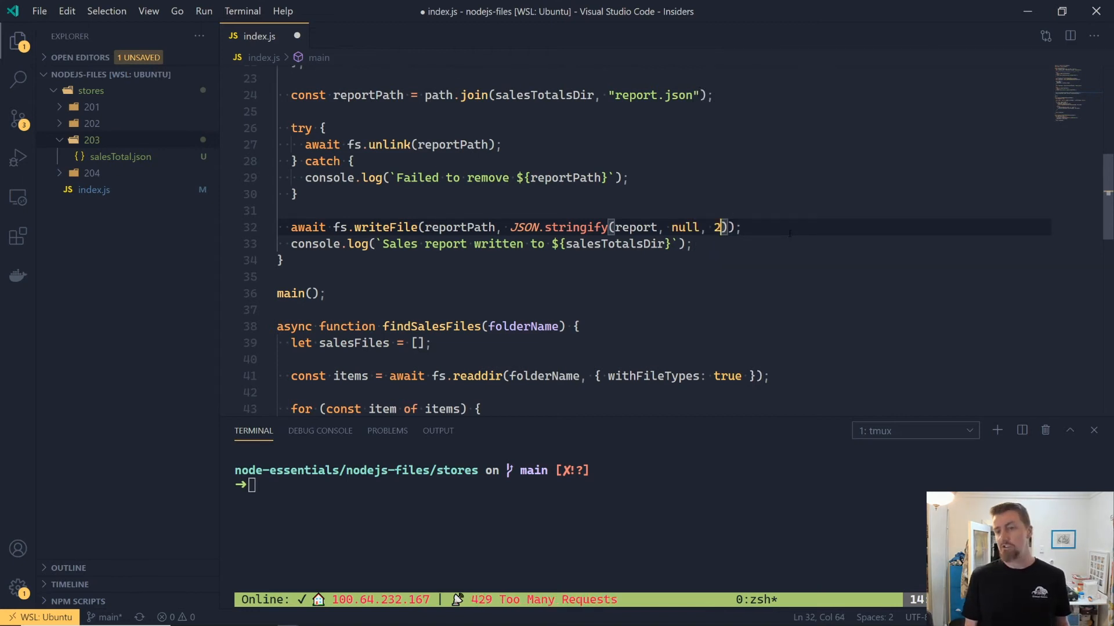
{"action": "key", "text": "ctrl+s"}
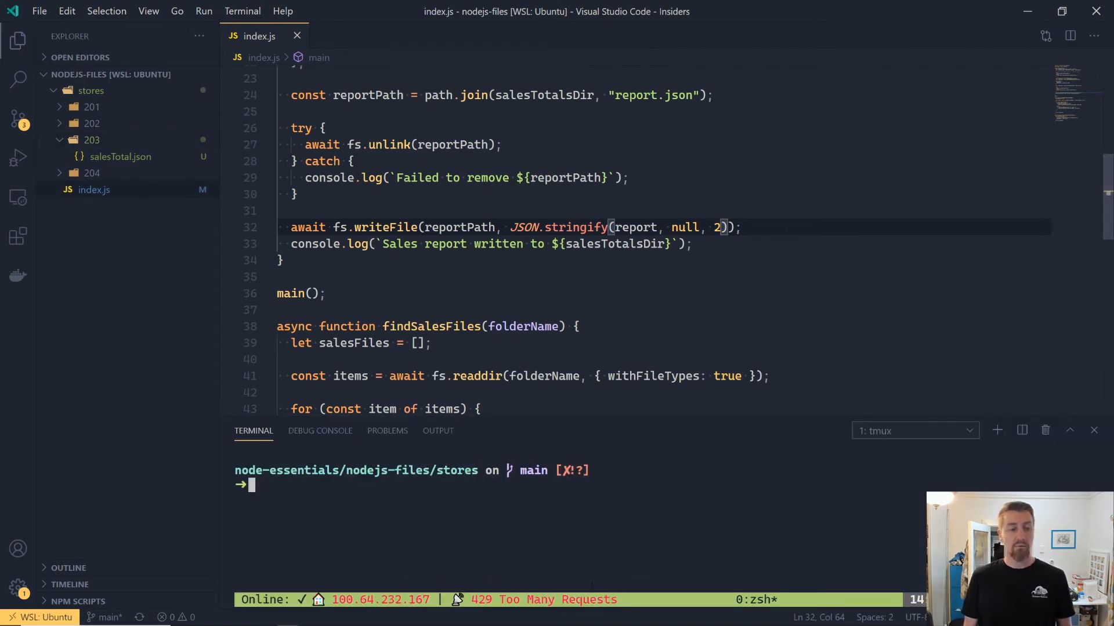
Run node ../index.js in the terminal to generate the salesTotals report
{"action": "type", "text": "node"}
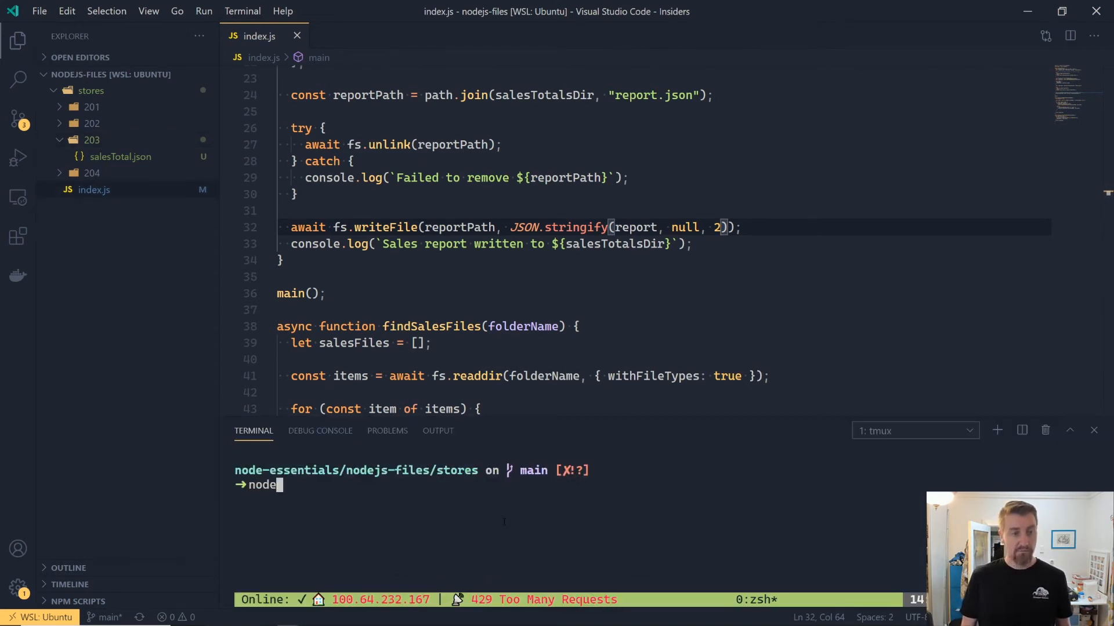
{"action": "type", "text": "../index.js"}
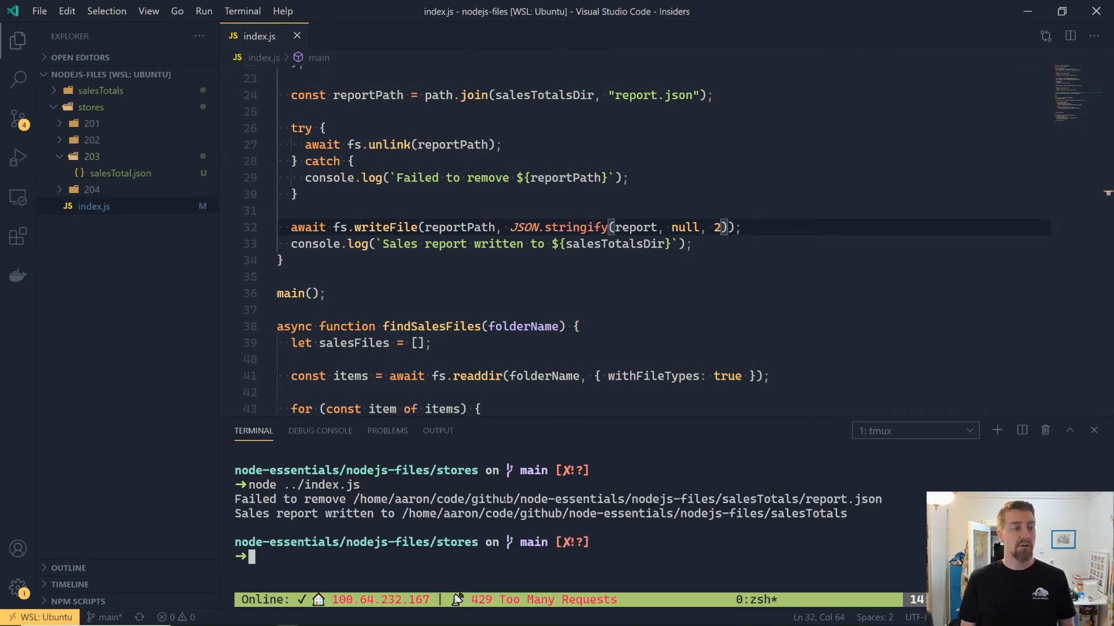
{"action": "mouse_move", "coordinate": [99, 90]}
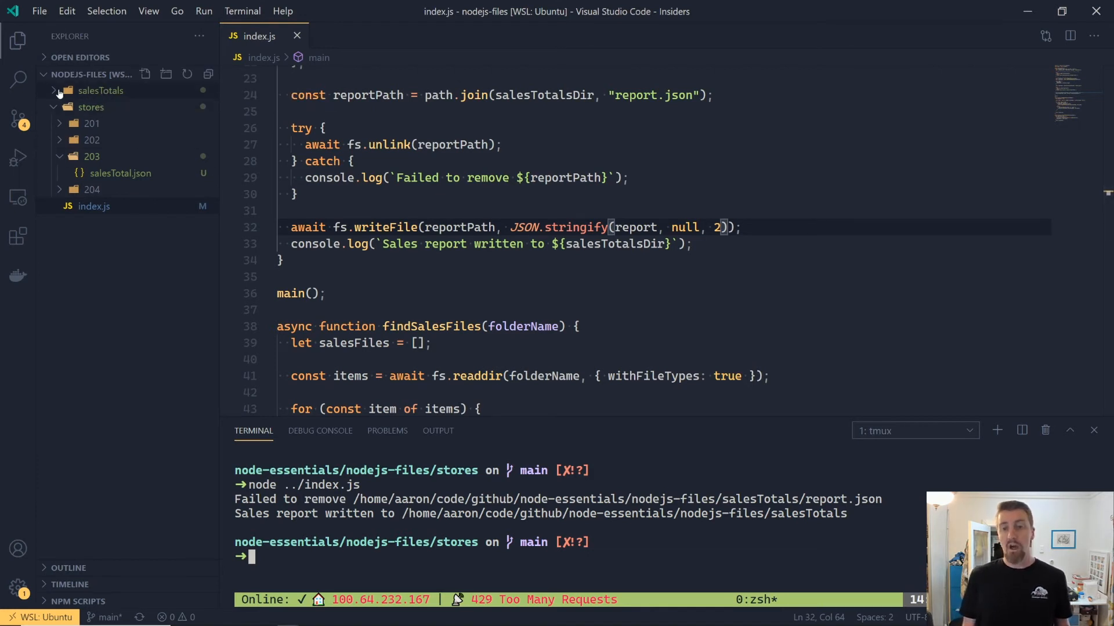
Expand salesTotals and view report.json with salesTotal 185933.76 and totalStores 4
{"action": "left_click", "coordinate": [54, 91]}
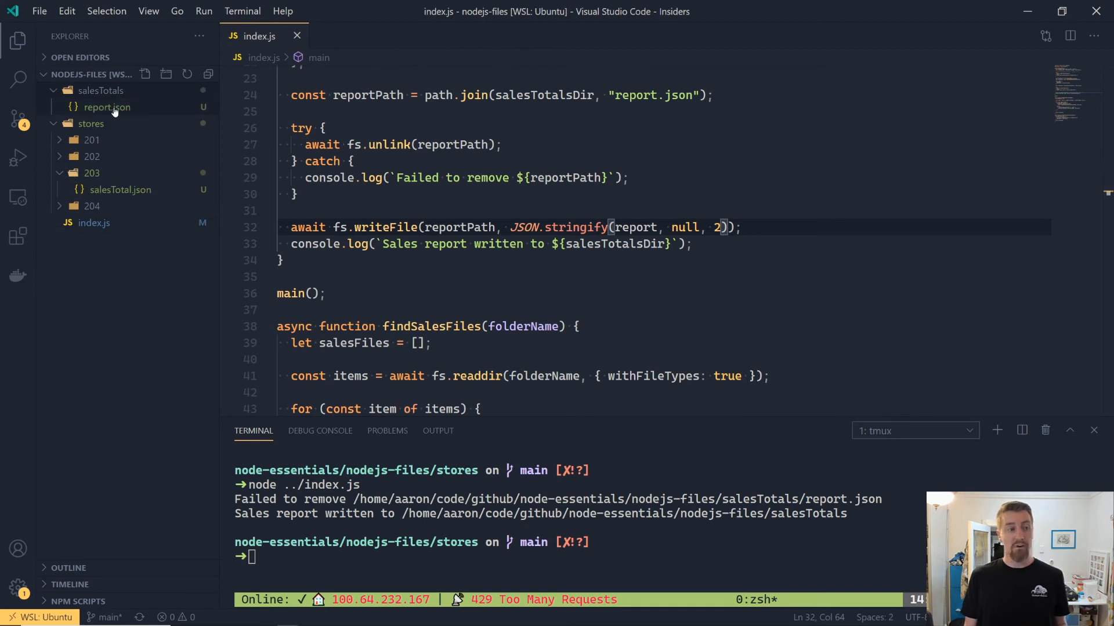
{"action": "left_click", "coordinate": [107, 107]}
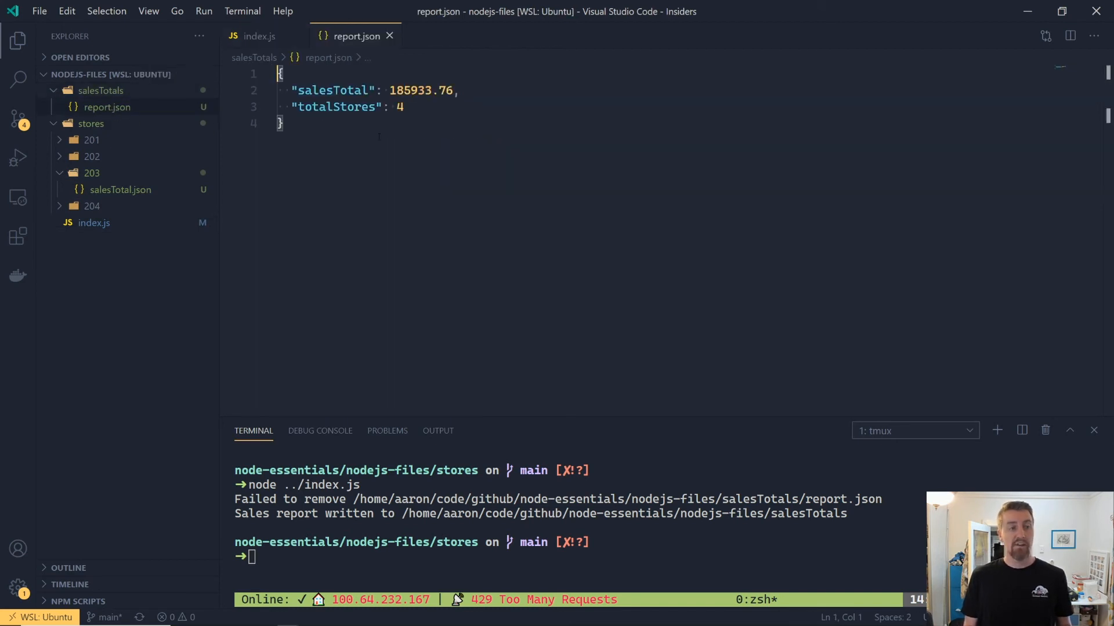
{"action": "left_click", "coordinate": [283, 123]}
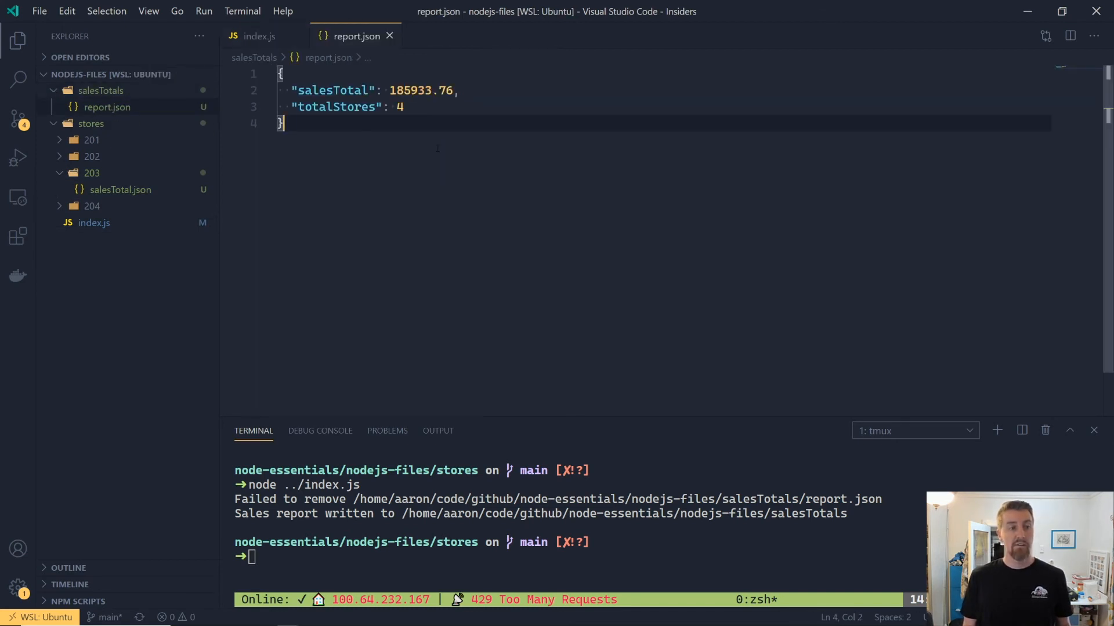